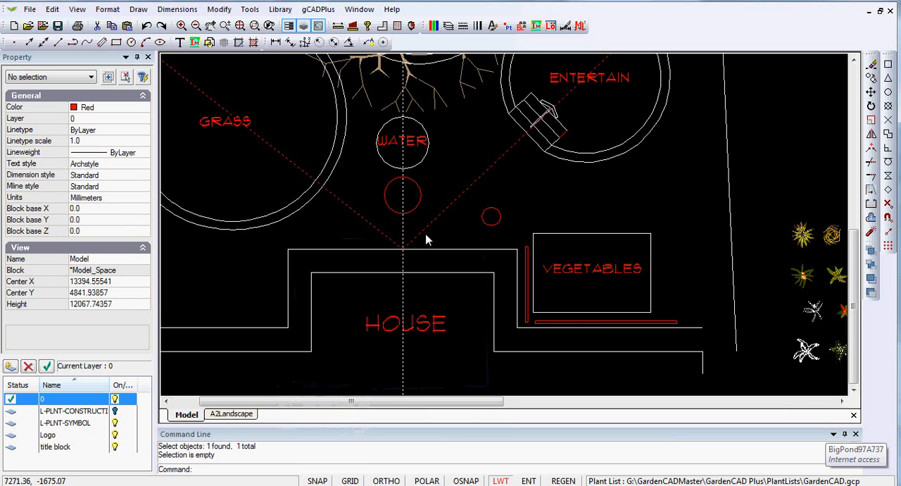
{"action": "mouse_move", "coordinate": [455, 230]}
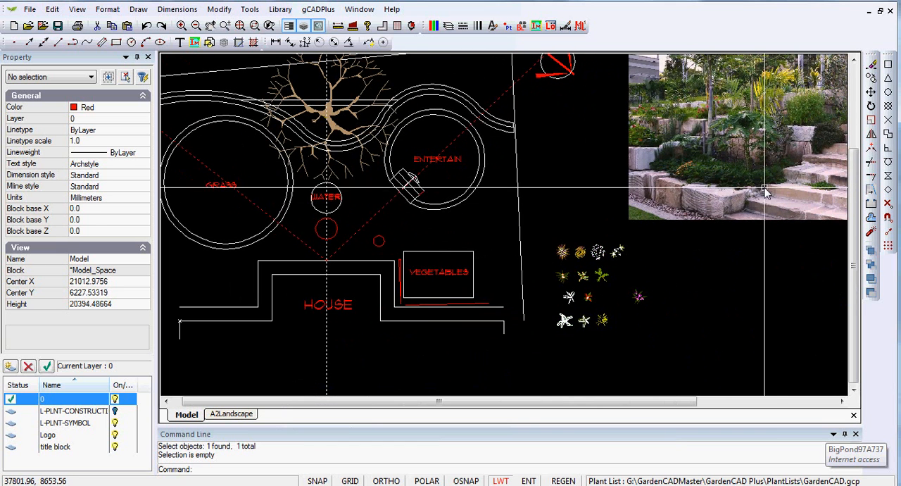
{"action": "mouse_move", "coordinate": [774, 197]}
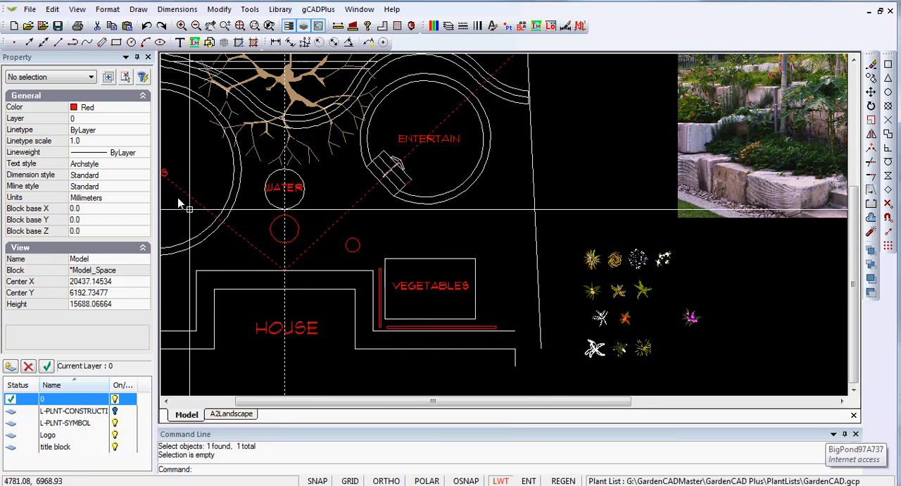
- Offset the small red circle near the vegetables inward by 200
{"action": "left_click", "coordinate": [352, 245]}
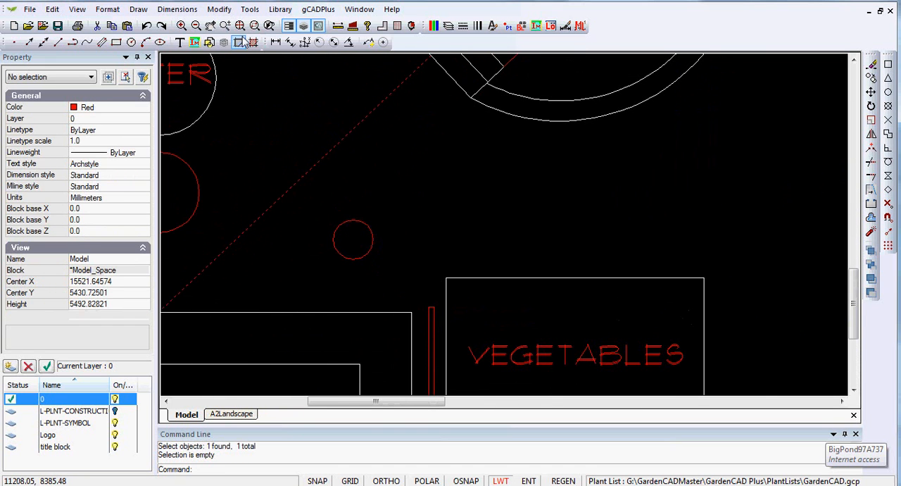
{"action": "left_click", "coordinate": [219, 9]}
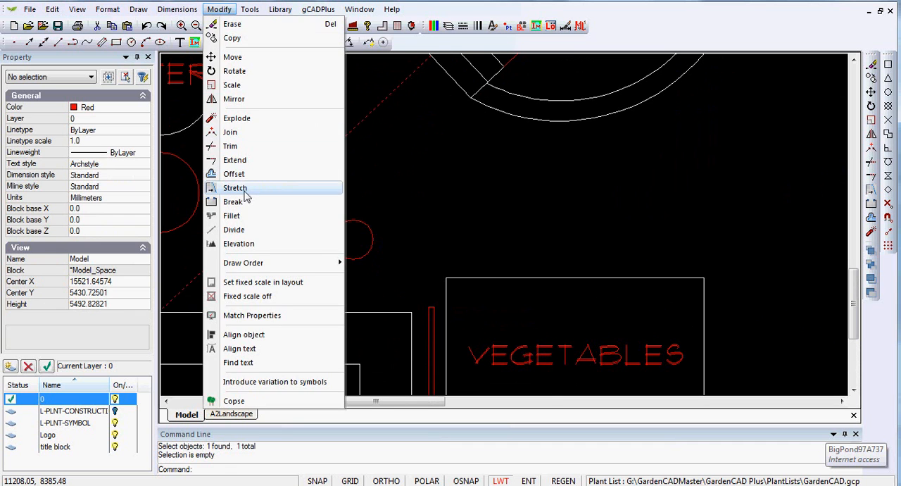
{"action": "left_click", "coordinate": [233, 173]}
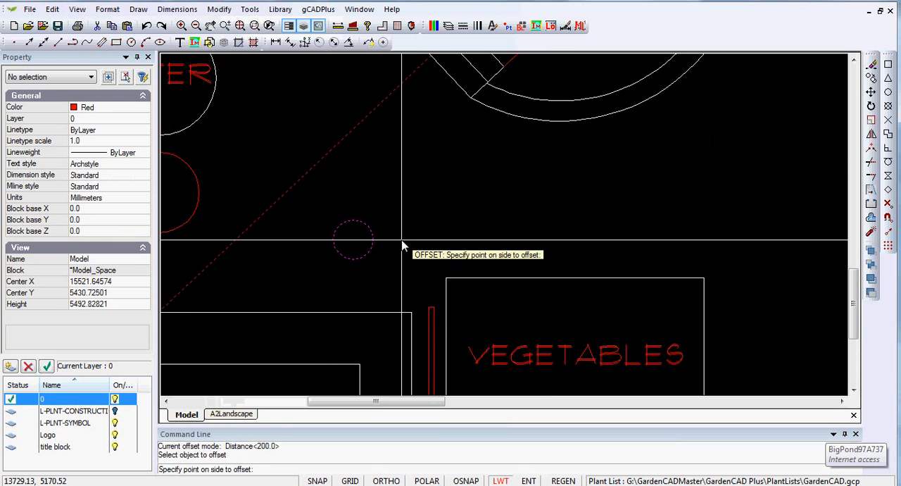
{"action": "right_click", "coordinate": [403, 247]}
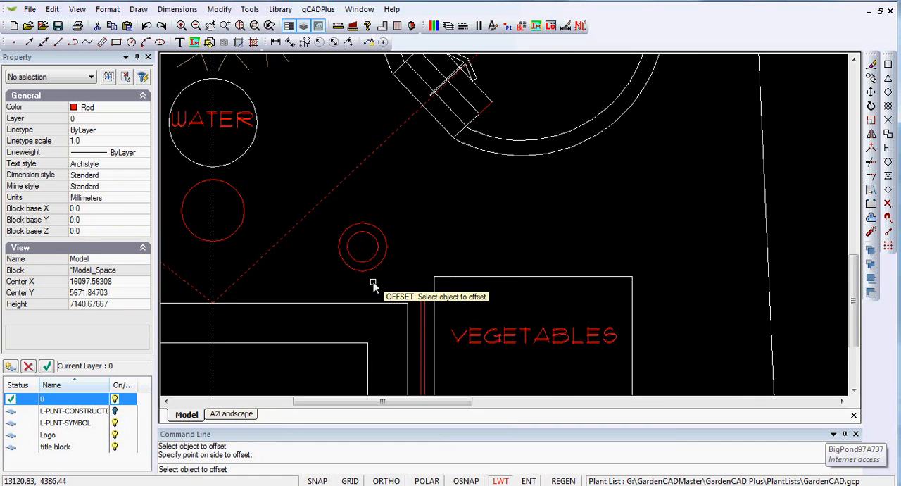
{"action": "mouse_move", "coordinate": [353, 275]}
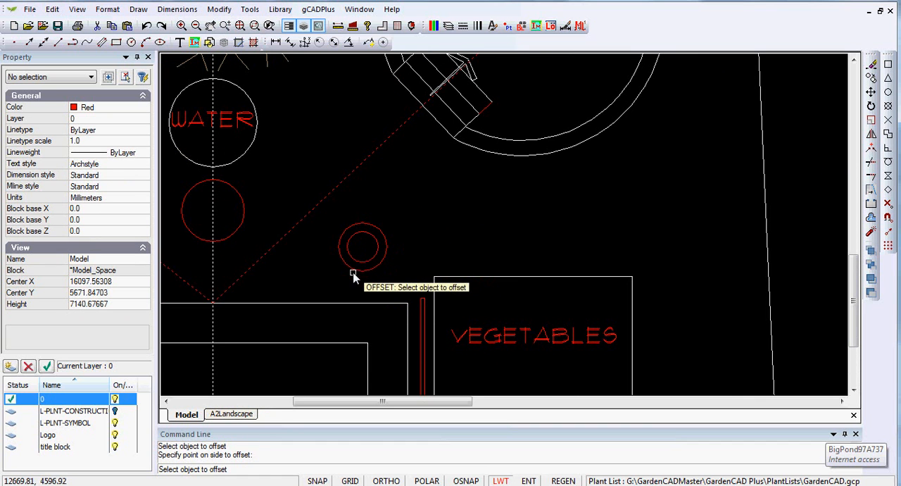
{"action": "mouse_move", "coordinate": [371, 283]}
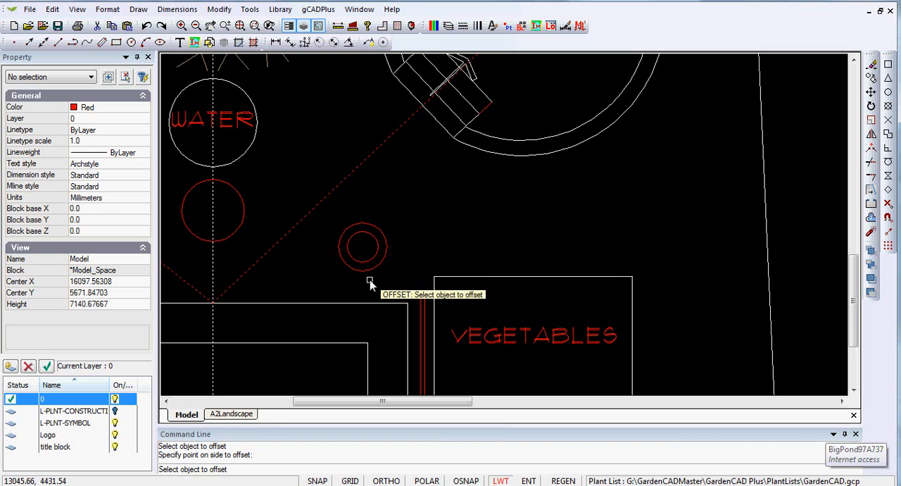
{"action": "mouse_move", "coordinate": [380, 275]}
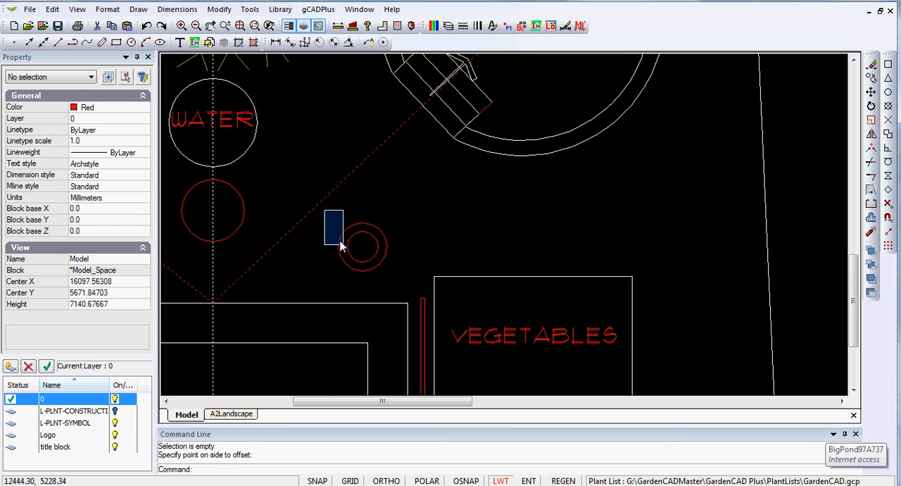
- Turn both concentric circles into a block named 'stepper' based at their centre
{"action": "left_click", "coordinate": [363, 247]}
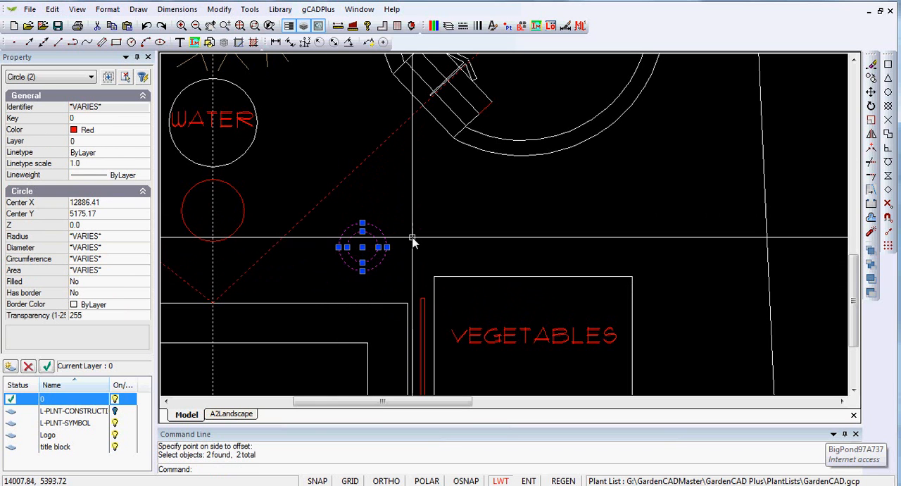
{"action": "right_click", "coordinate": [412, 240]}
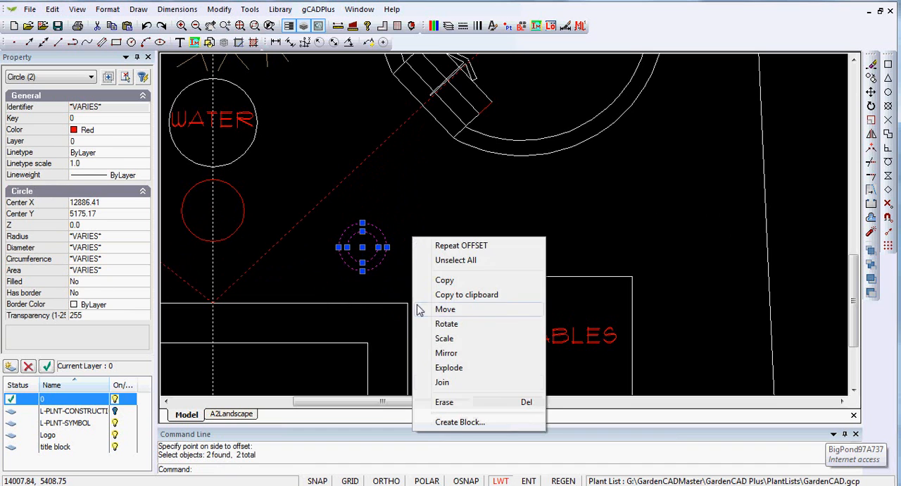
{"action": "left_click", "coordinate": [460, 422]}
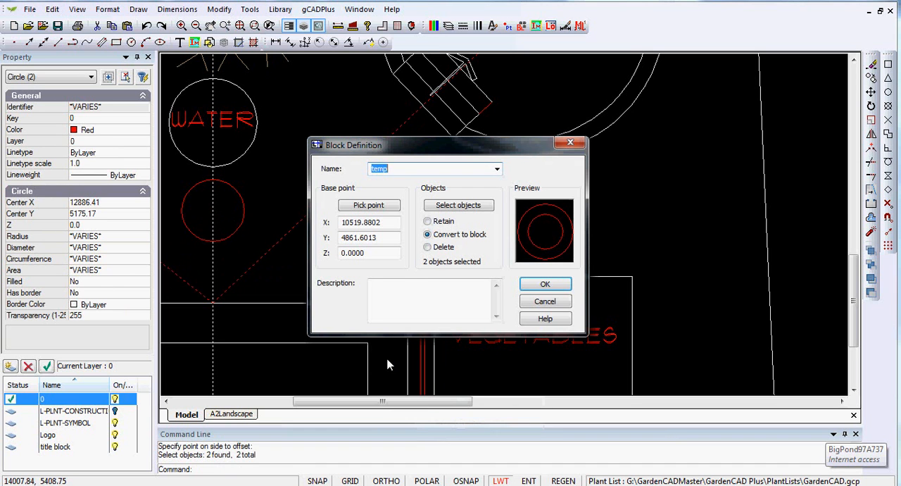
{"action": "type", "text": "step"}
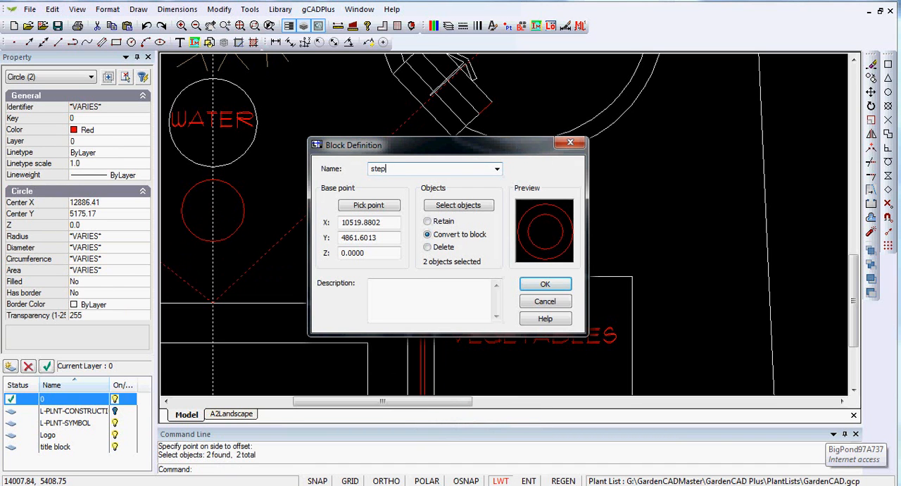
{"action": "type", "text": "e"}
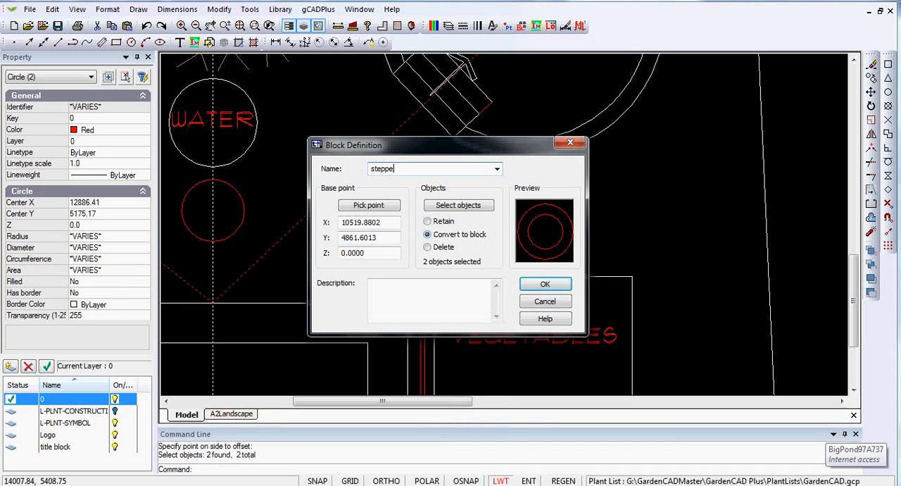
{"action": "type", "text": "r"}
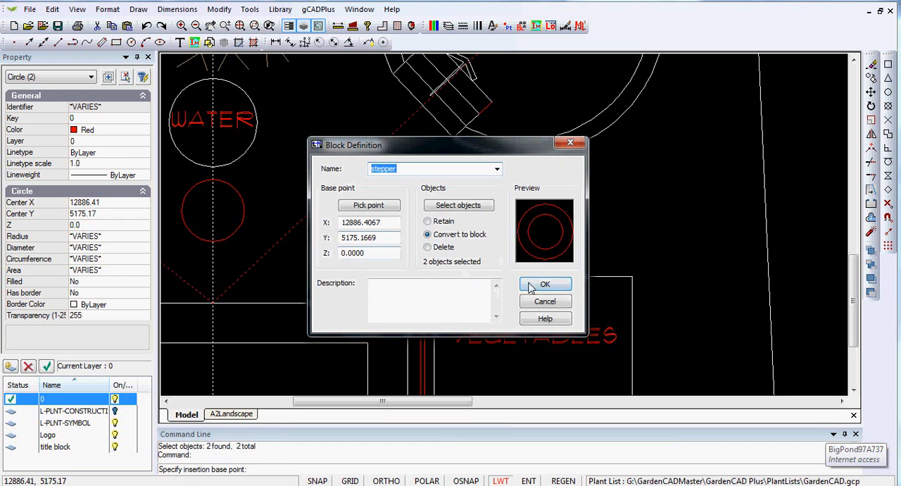
{"action": "left_click", "coordinate": [545, 283]}
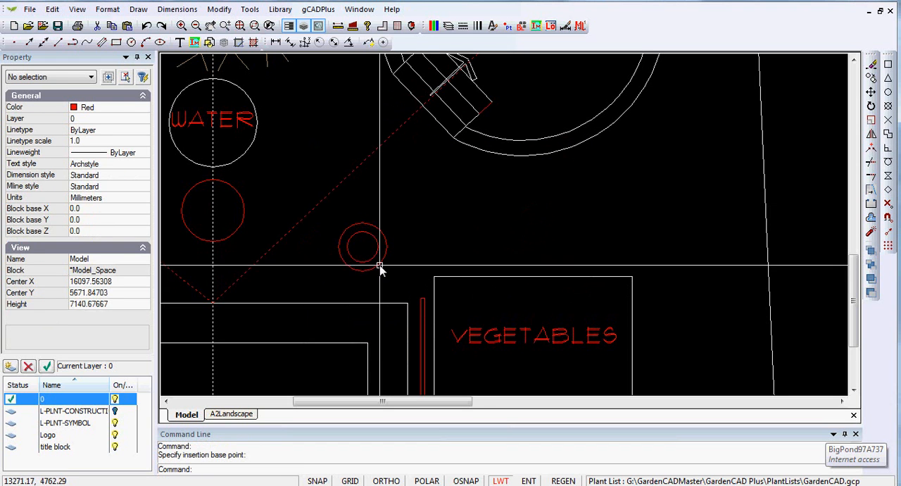
- Place the stepper block at the dashed-line intersection above the house, then zoom out
{"action": "left_click", "coordinate": [363, 247]}
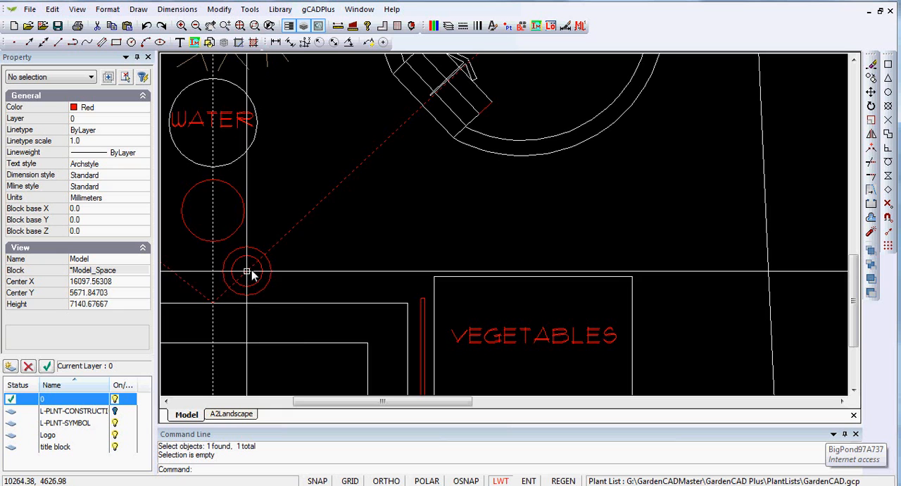
{"action": "scroll", "scroll_direction": "down", "scroll_amount": 3}
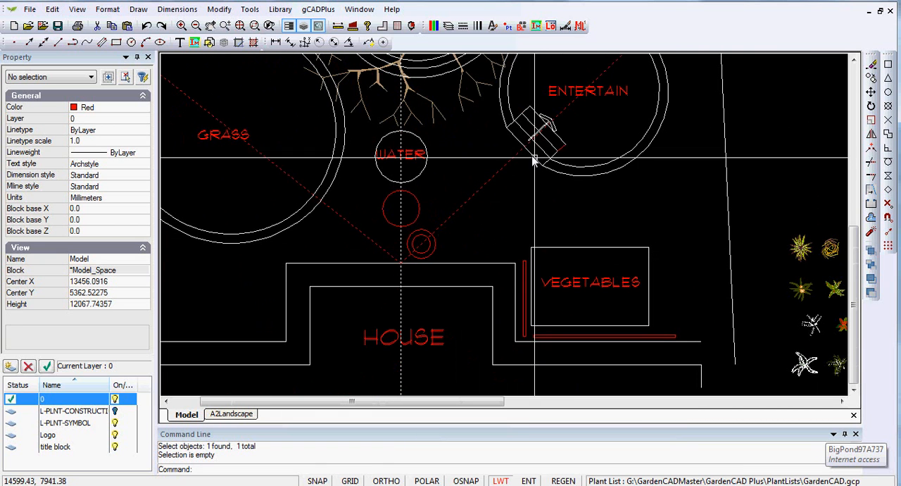
{"action": "mouse_move", "coordinate": [431, 257]}
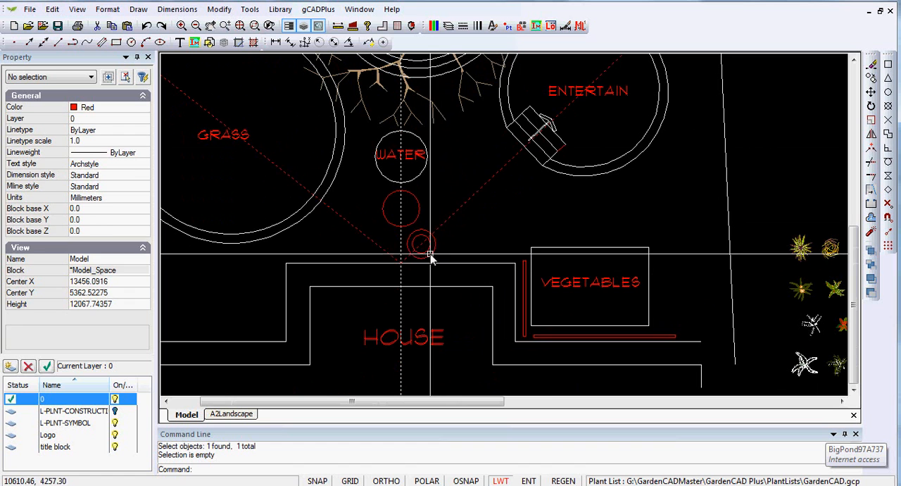
- Start copying the stepper block along the dashed diagonal toward Entertain
{"action": "right_click", "coordinate": [422, 244]}
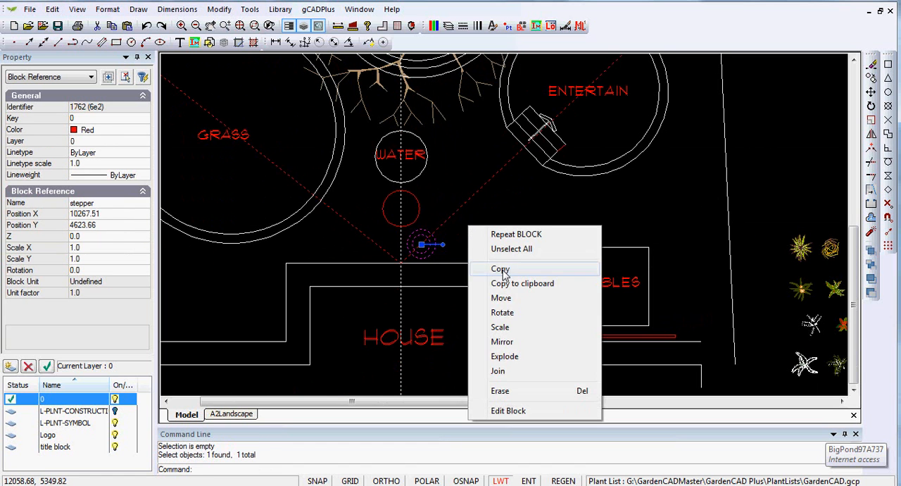
{"action": "left_click", "coordinate": [499, 269]}
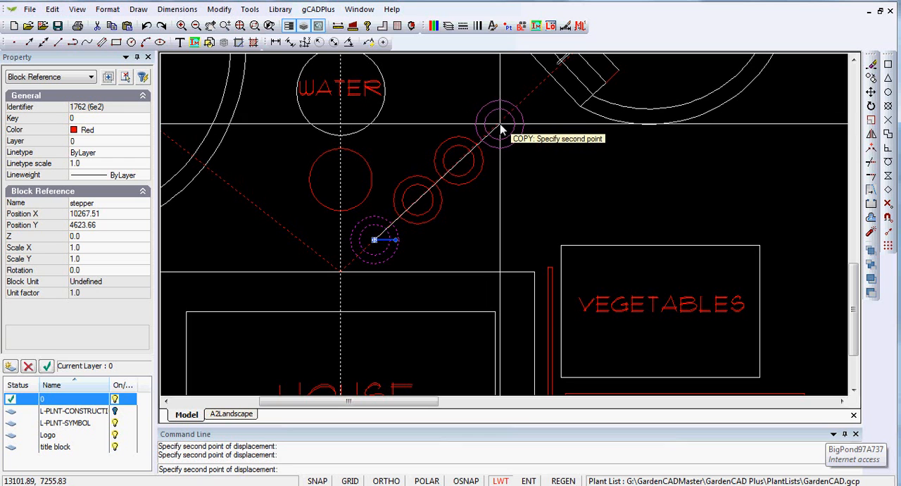
{"action": "mouse_move", "coordinate": [539, 88]}
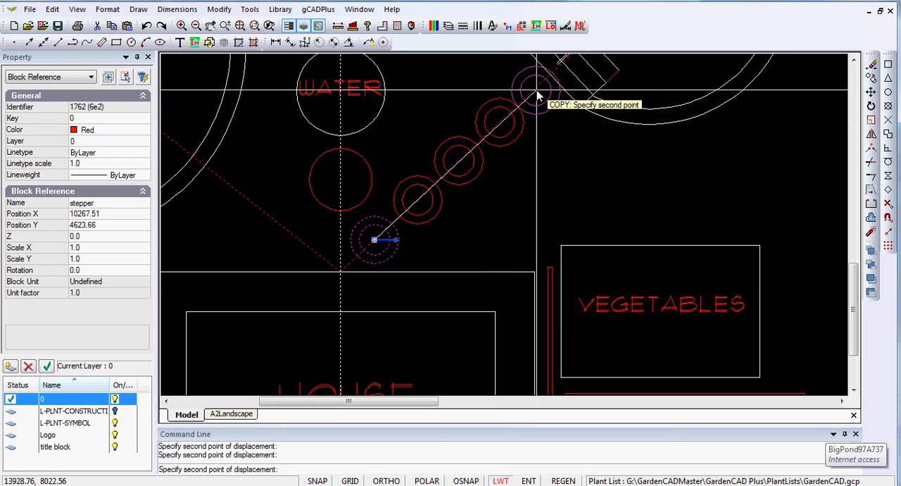
{"action": "mouse_move", "coordinate": [538, 95]}
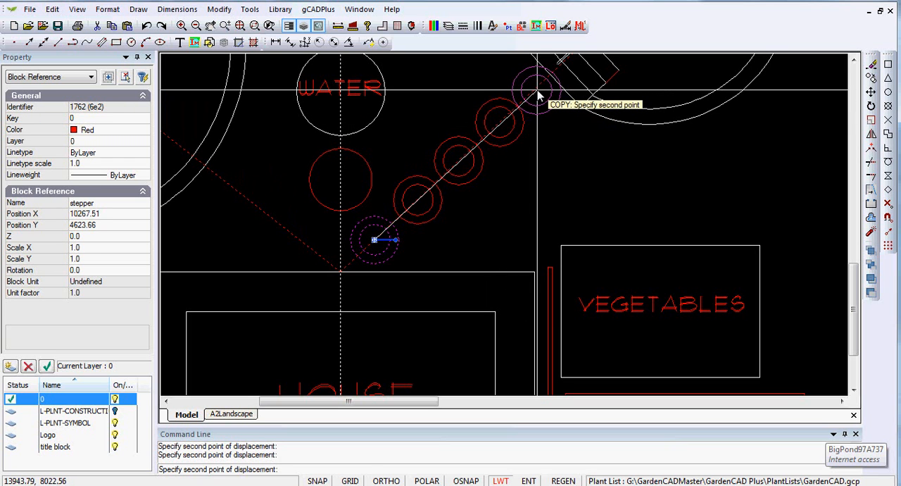
{"action": "mouse_move", "coordinate": [539, 88]}
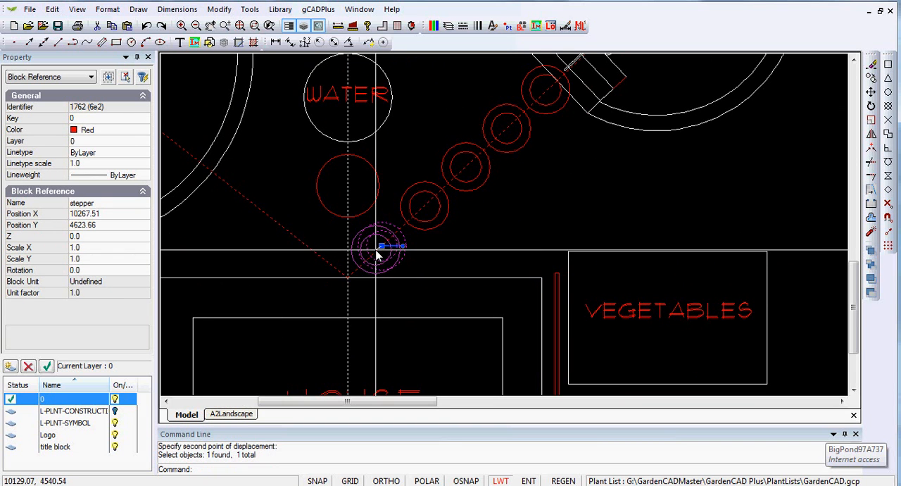
- Drag the stepping stones' grips to space them evenly toward the entertaining area
{"action": "left_click_drag", "start_coordinate": [380, 250], "coordinate": [426, 205]}
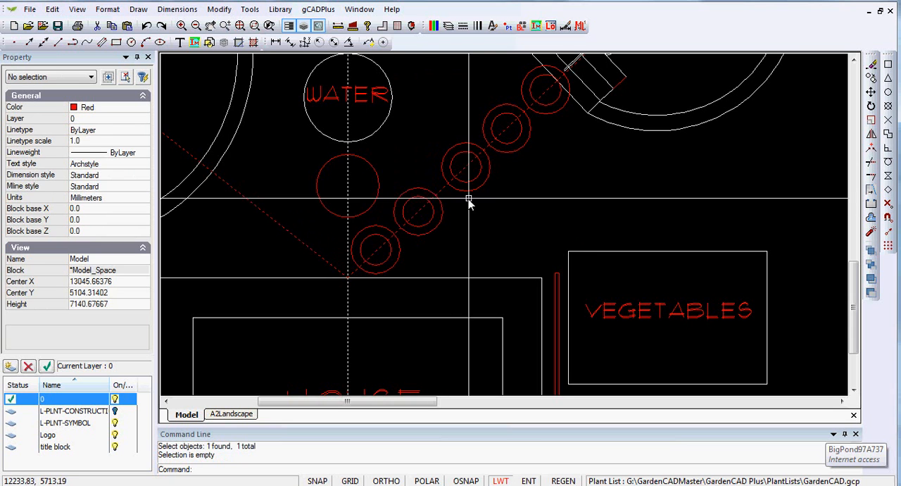
{"action": "left_click", "coordinate": [465, 168]}
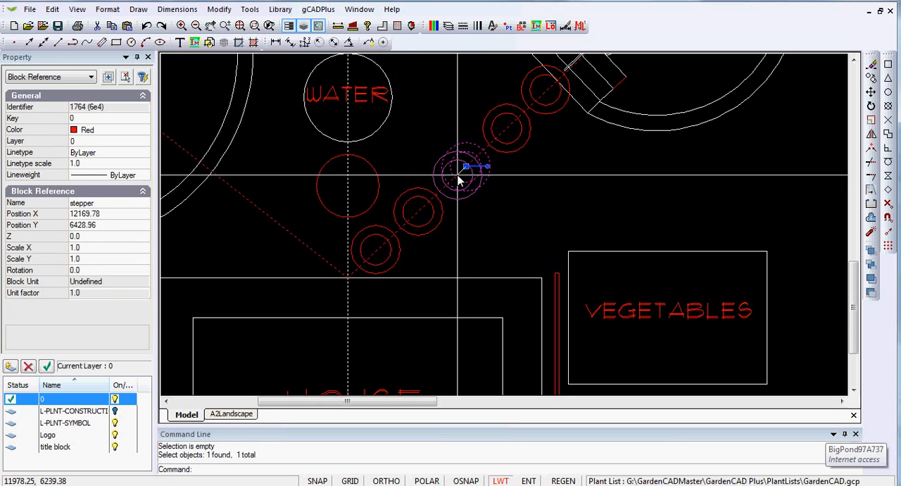
{"action": "left_click_drag", "start_coordinate": [461, 169], "coordinate": [456, 174]}
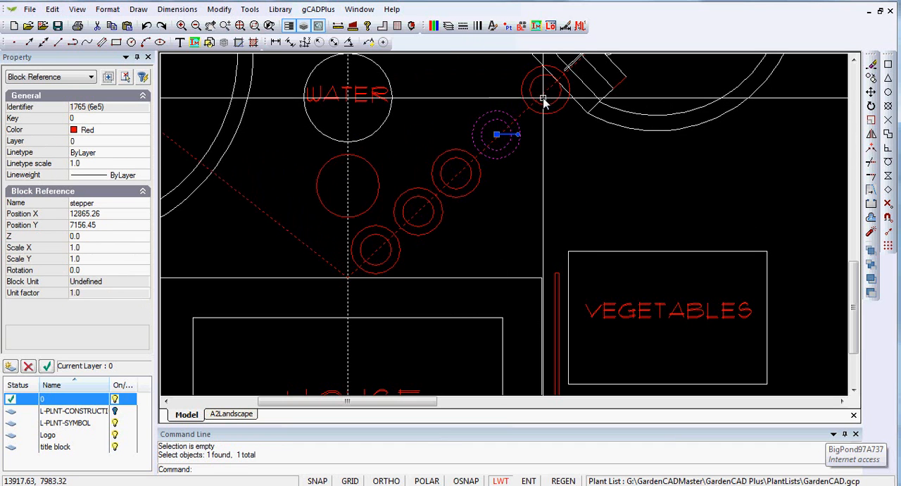
{"action": "left_click_drag", "start_coordinate": [496, 133], "coordinate": [545, 90]}
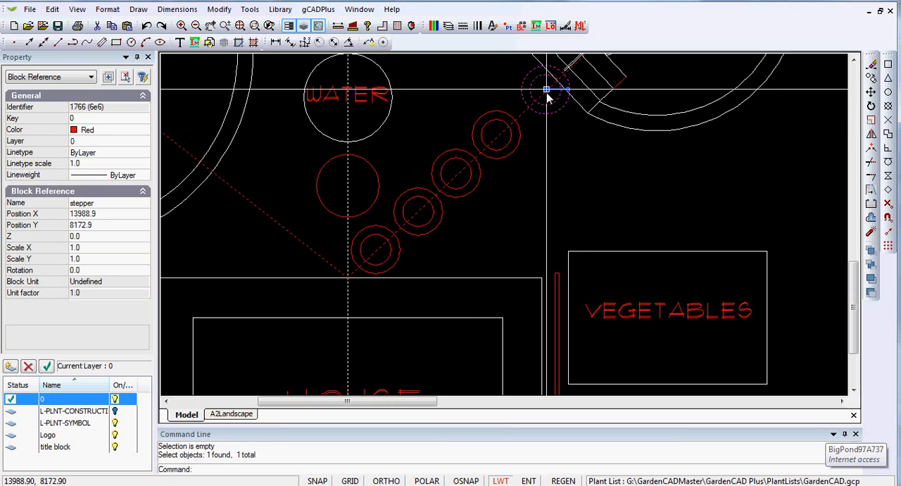
{"action": "left_click_drag", "start_coordinate": [545, 89], "coordinate": [537, 99]}
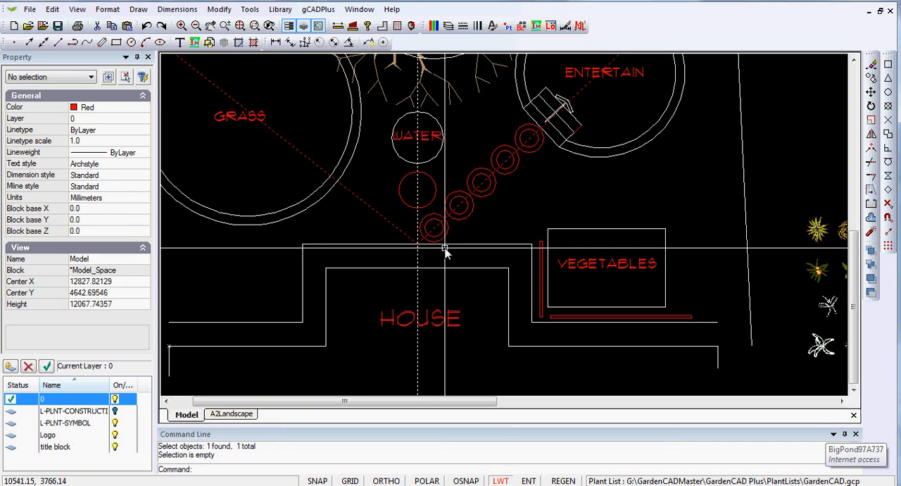
{"action": "mouse_move", "coordinate": [472, 220]}
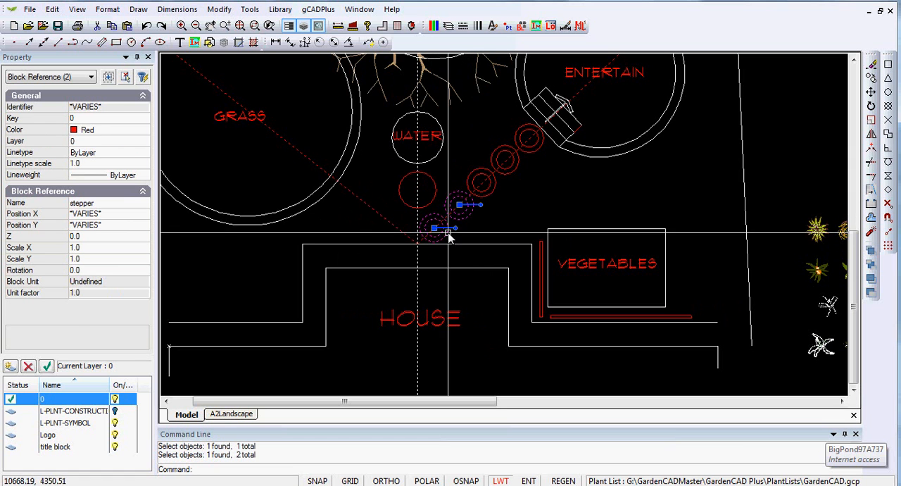
- Mirror the two lowest stepping stones across the vertical centre line, keeping the originals
{"action": "right_click", "coordinate": [449, 236]}
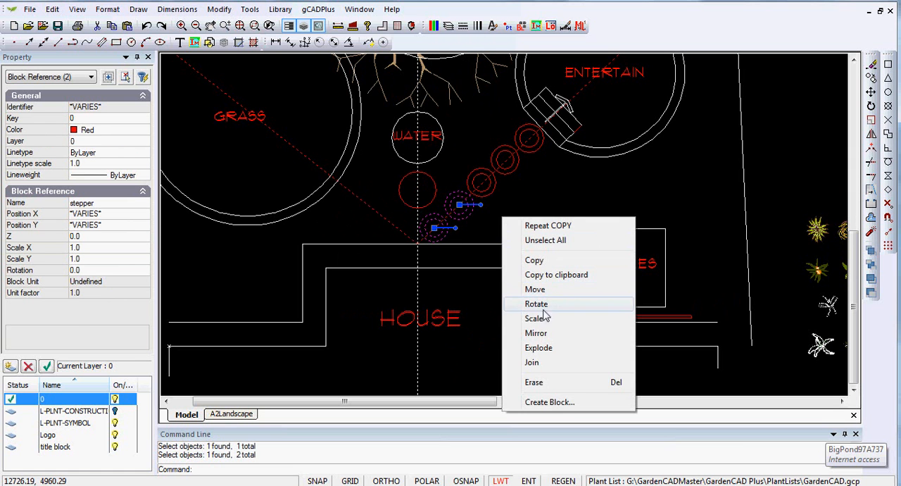
{"action": "left_click", "coordinate": [535, 333]}
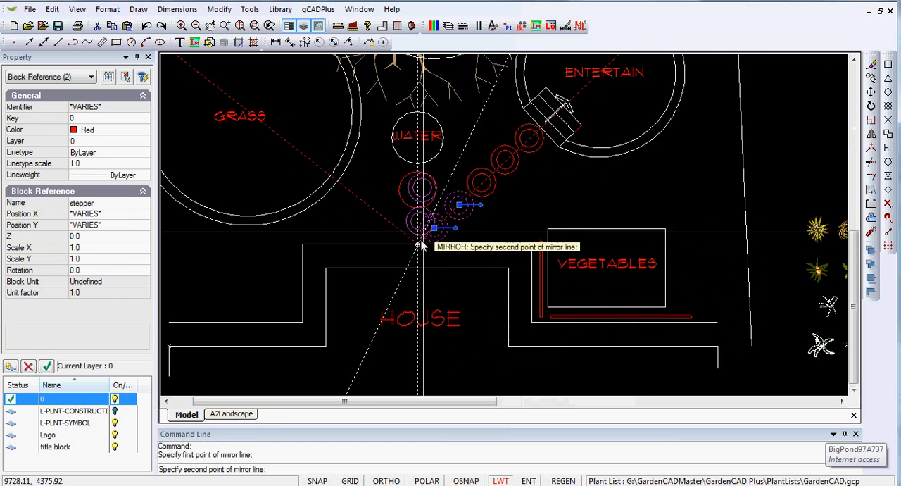
{"action": "right_click", "coordinate": [420, 243]}
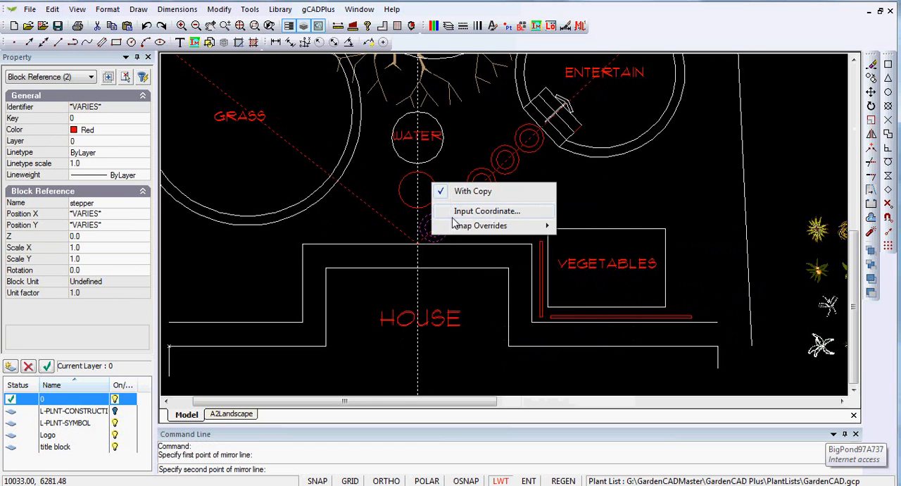
{"action": "mouse_move", "coordinate": [412, 332]}
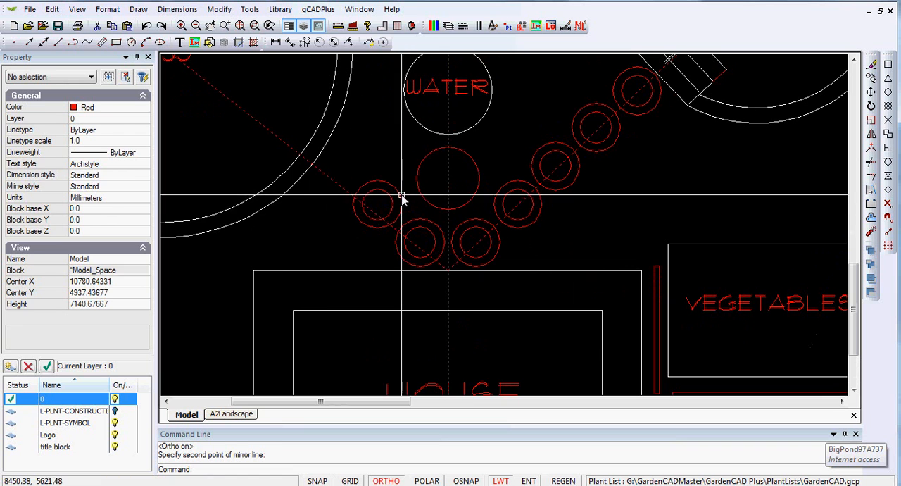
- Move the upper mirrored stepper onto the dashed diagonal line toward GRASS
{"action": "left_click", "coordinate": [377, 204]}
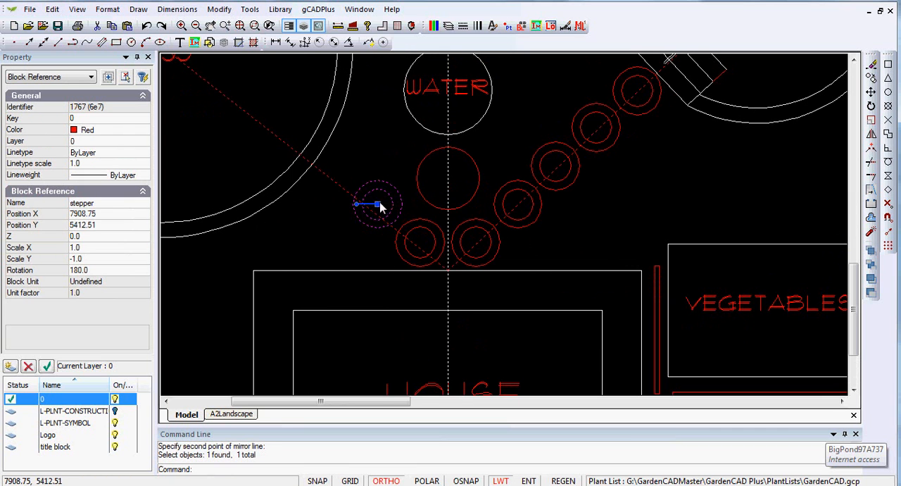
{"action": "mouse_move", "coordinate": [379, 255]}
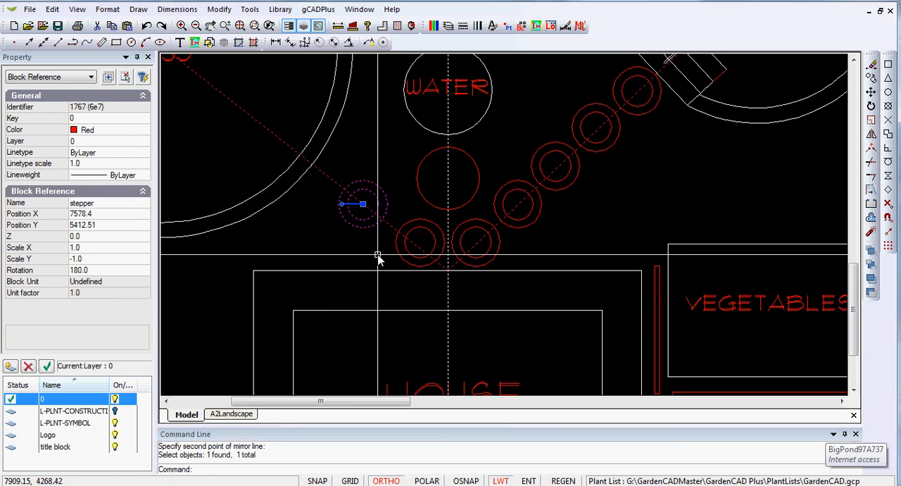
{"action": "left_click", "coordinate": [419, 243]}
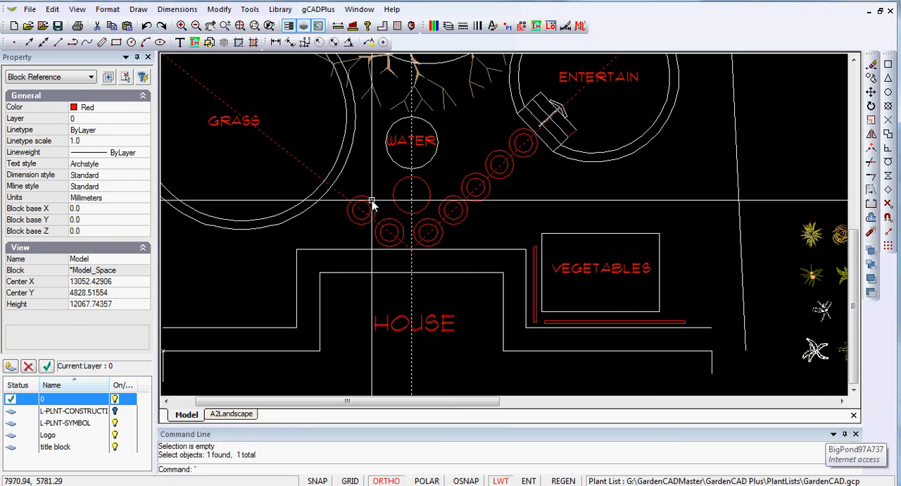
{"action": "left_click", "coordinate": [362, 211]}
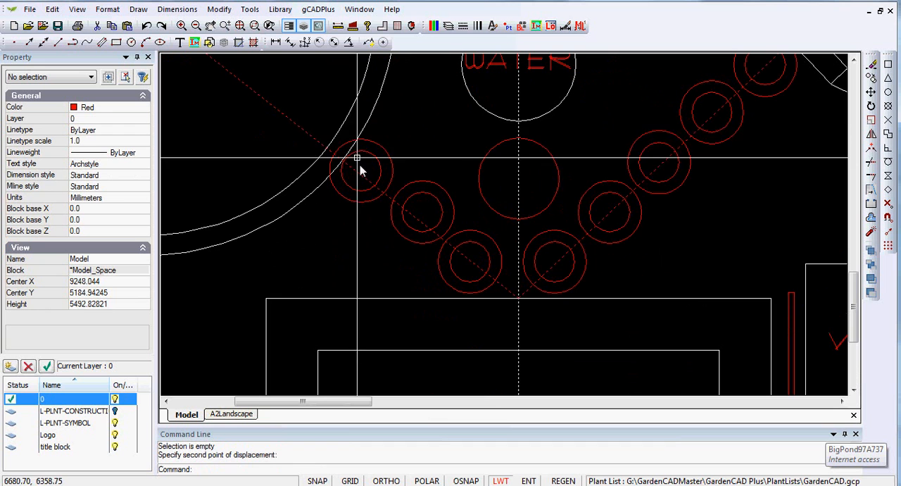
- Lower the left row's middle stepper so the stones curve toward the grass
{"action": "scroll", "scroll_direction": "down", "scroll_amount": 3}
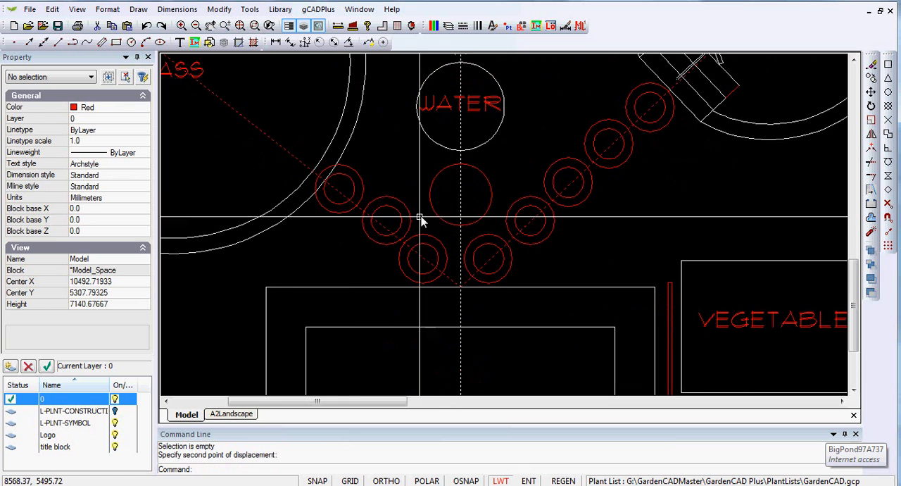
{"action": "left_click", "coordinate": [387, 222]}
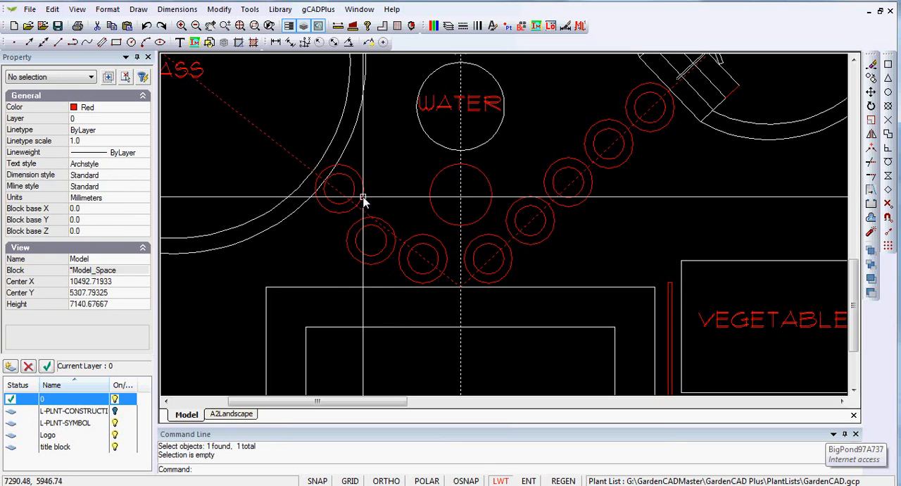
{"action": "left_click", "coordinate": [345, 187]}
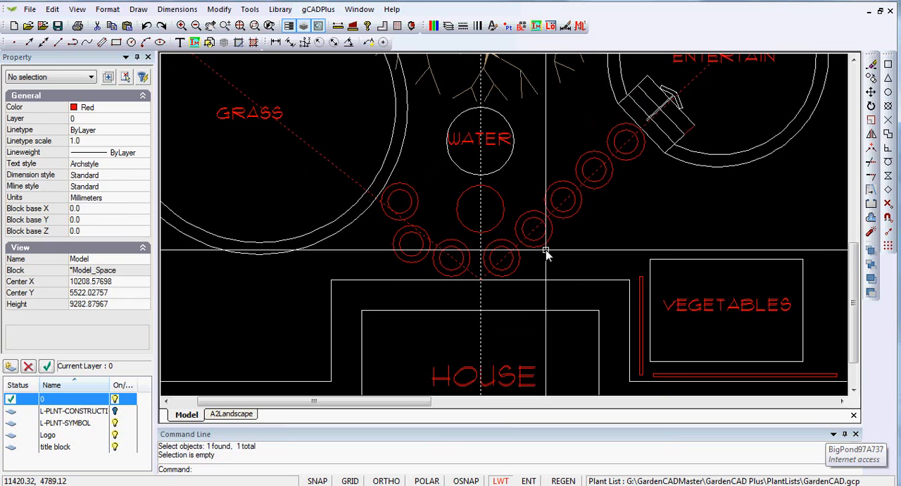
{"action": "left_click", "coordinate": [541, 239]}
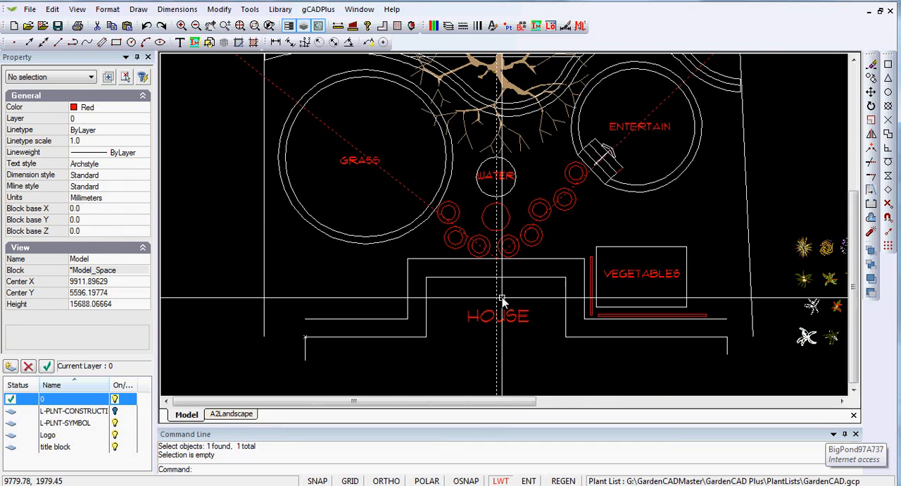
{"action": "mouse_move", "coordinate": [493, 294]}
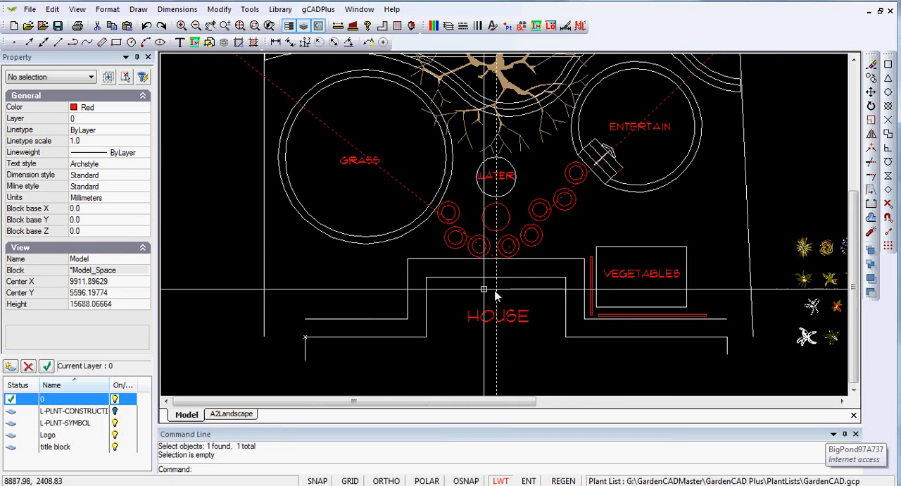
{"action": "mouse_move", "coordinate": [432, 200]}
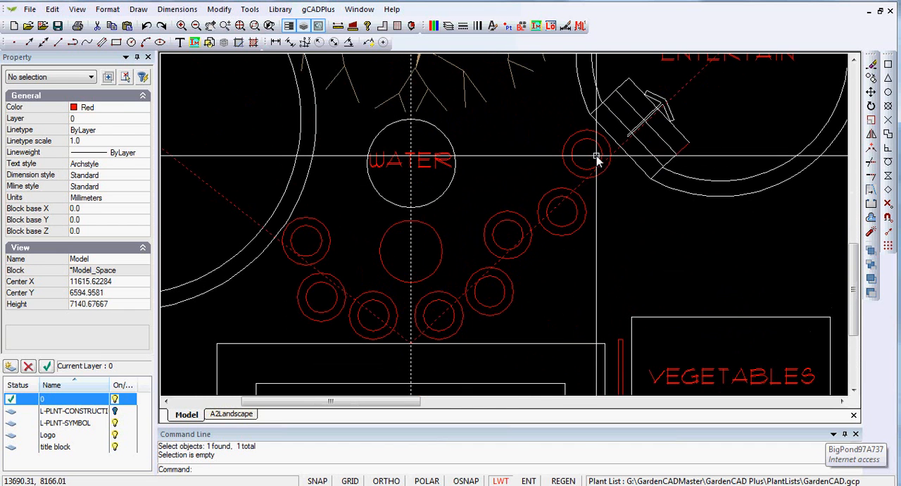
- Shift the right row's top stepper along the guide line to even the spacing
{"action": "left_click", "coordinate": [587, 153]}
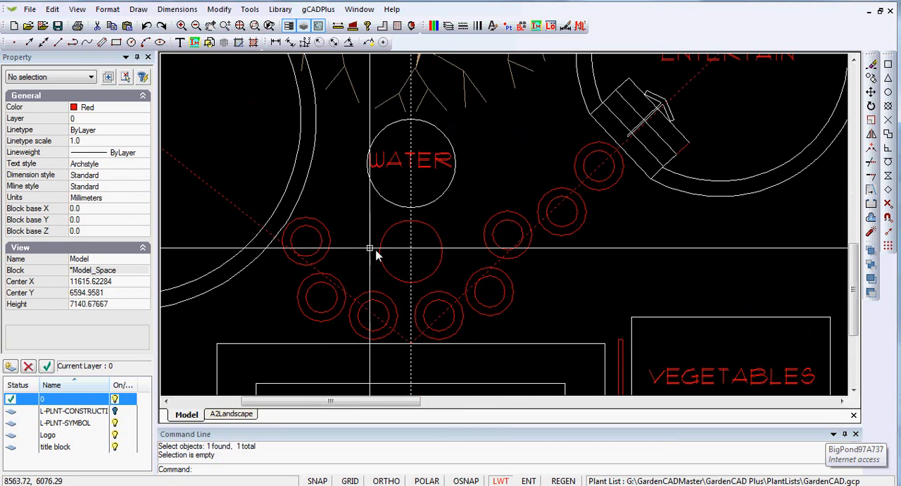
{"action": "left_click", "coordinate": [302, 246]}
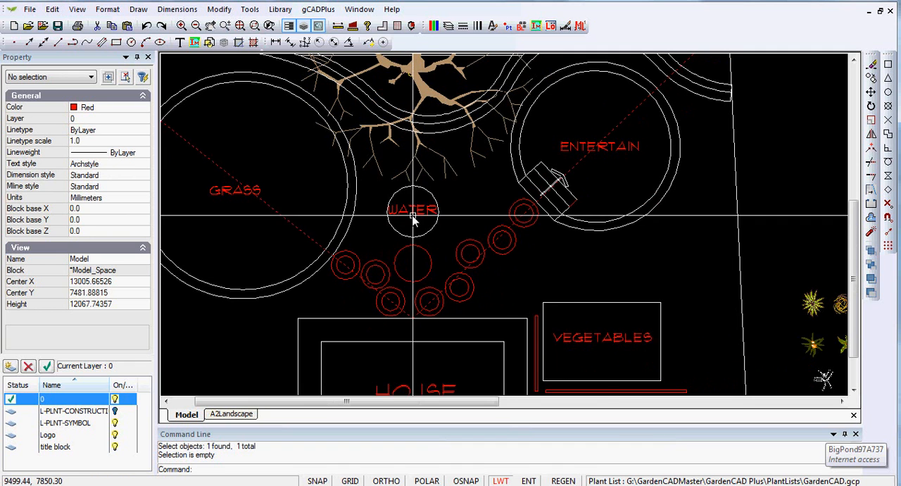
{"action": "mouse_move", "coordinate": [440, 269]}
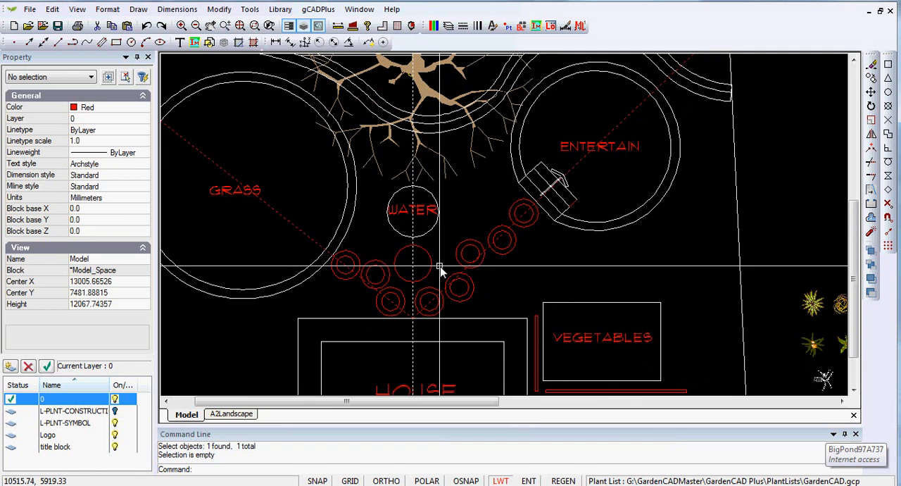
- Move both water feature circles straight up, further from the house
{"action": "left_click", "coordinate": [413, 264]}
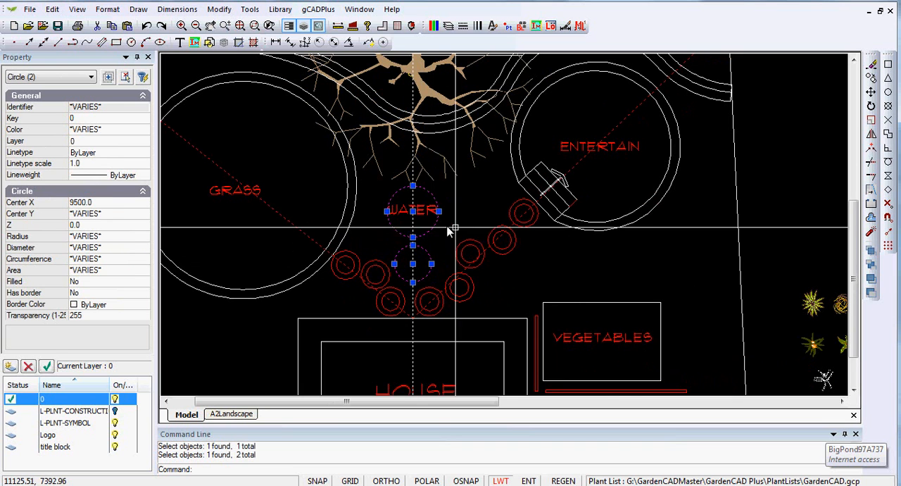
{"action": "right_click", "coordinate": [451, 229]}
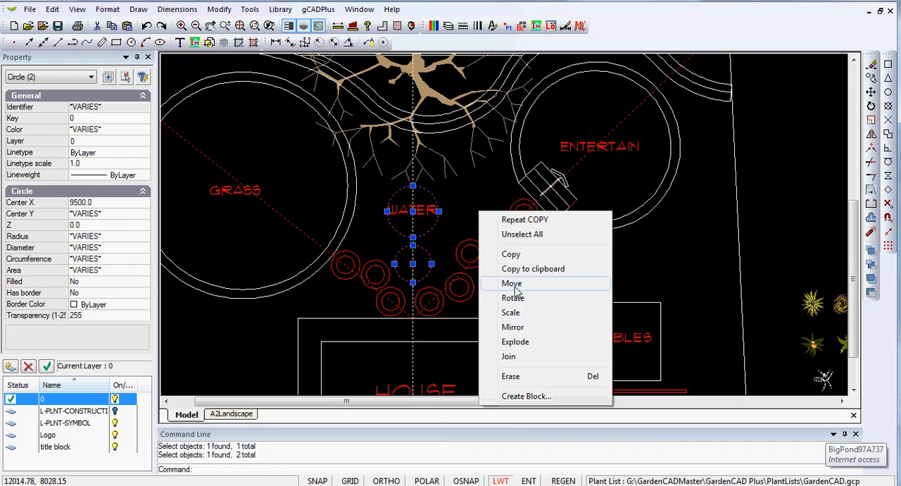
{"action": "left_click", "coordinate": [511, 283]}
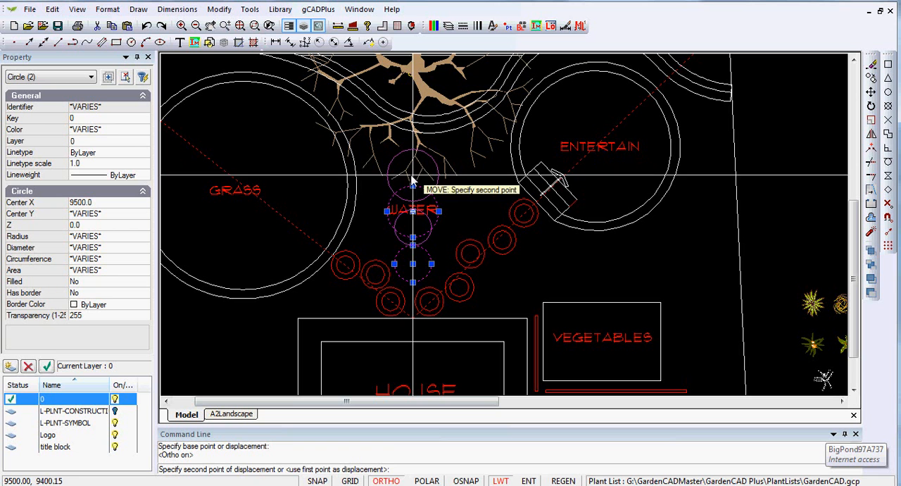
{"action": "left_click", "coordinate": [432, 292]}
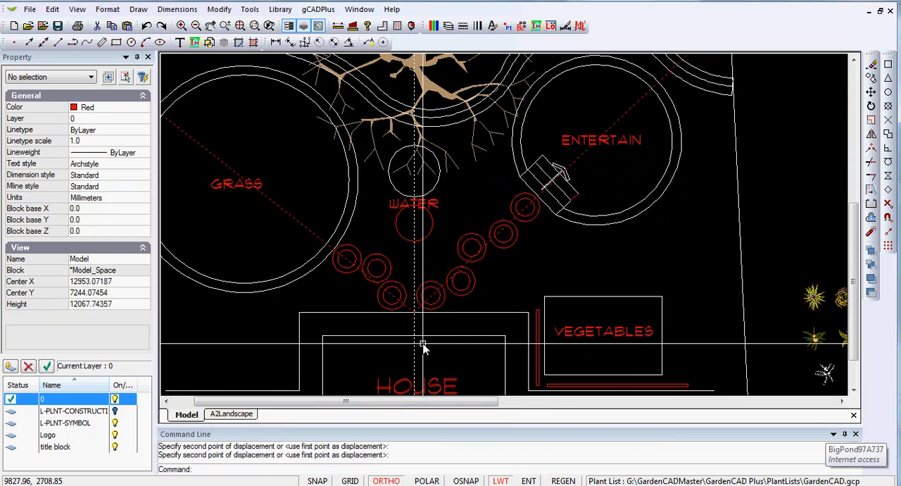
{"action": "mouse_move", "coordinate": [500, 296]}
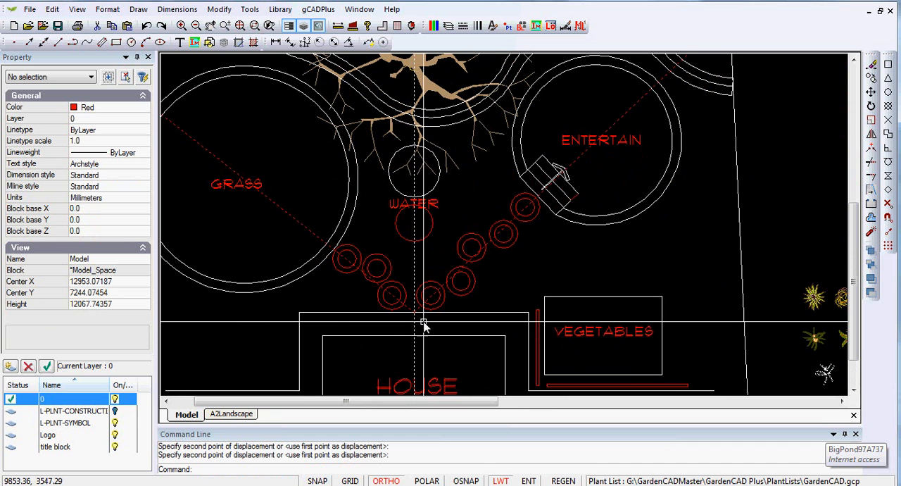
{"action": "mouse_move", "coordinate": [429, 322]}
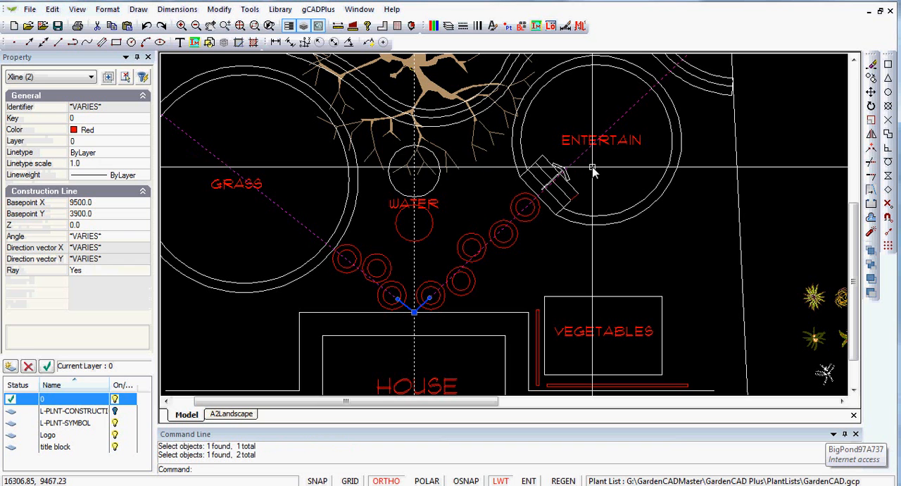
- Erase both diagonal dashed construction lines from the plan
{"action": "right_click", "coordinate": [594, 169]}
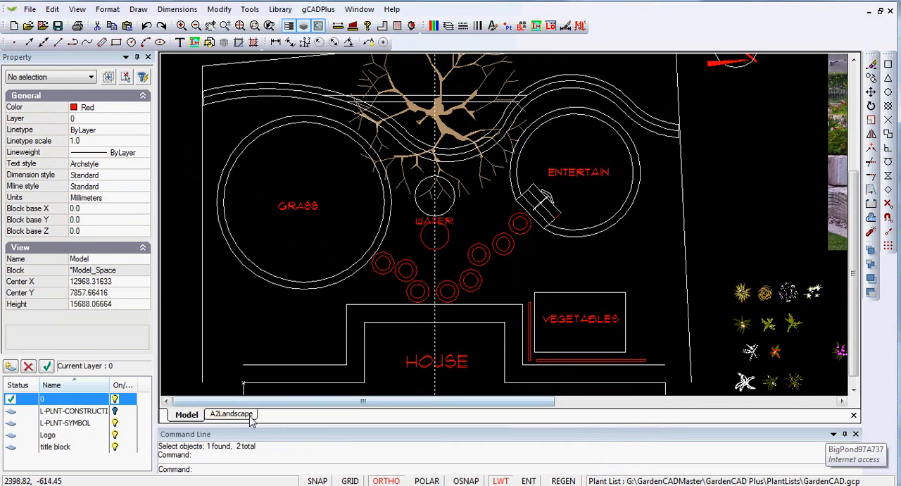
- Switch to the A2Landscape layout tab to view the plan in the title block
{"action": "left_click", "coordinate": [229, 413]}
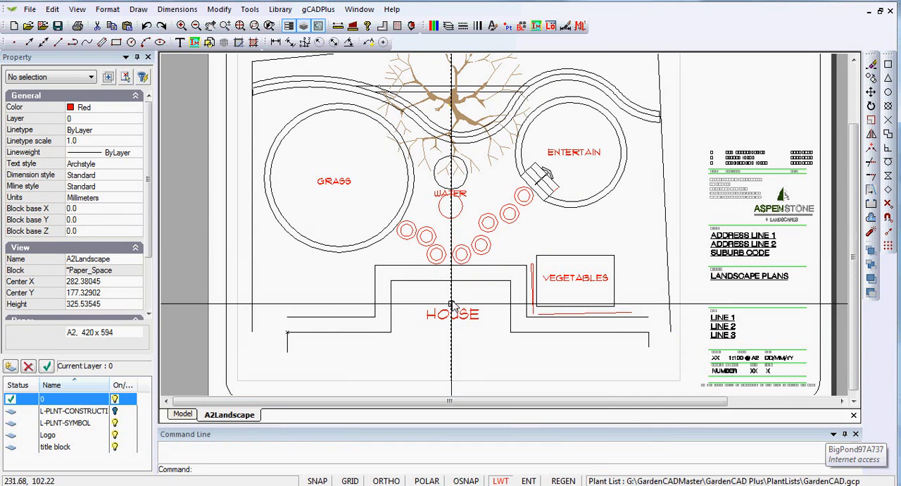
{"action": "mouse_move", "coordinate": [455, 223]}
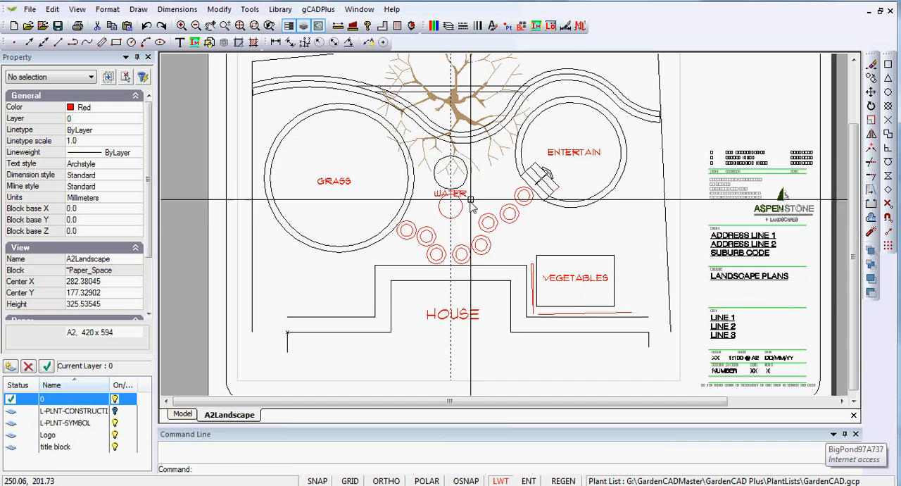
{"action": "mouse_move", "coordinate": [458, 278]}
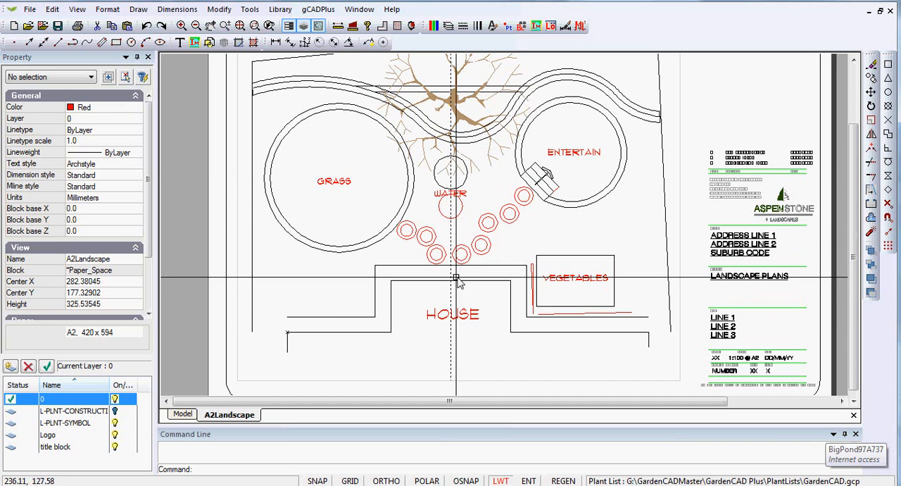
{"action": "mouse_move", "coordinate": [352, 190]}
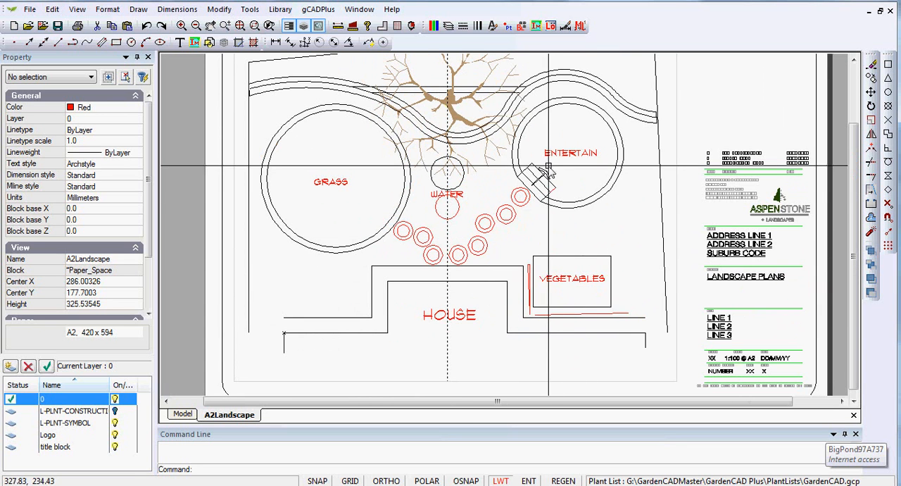
{"action": "mouse_move", "coordinate": [551, 226]}
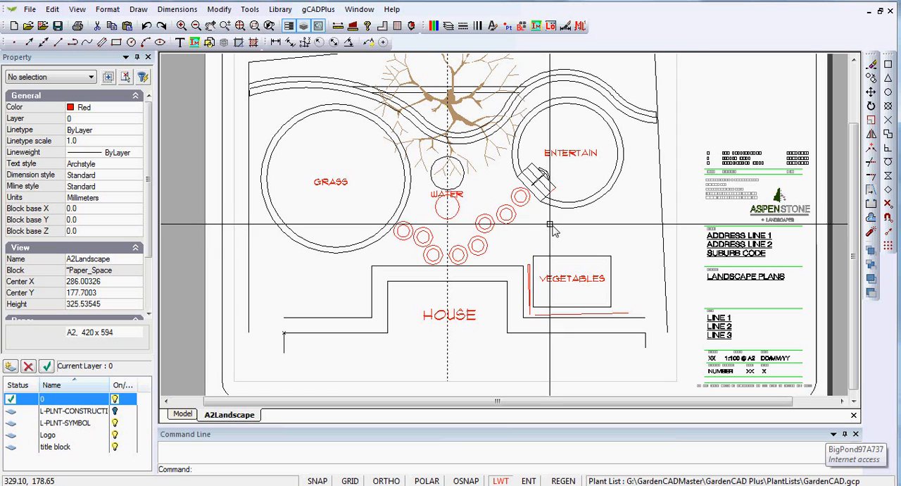